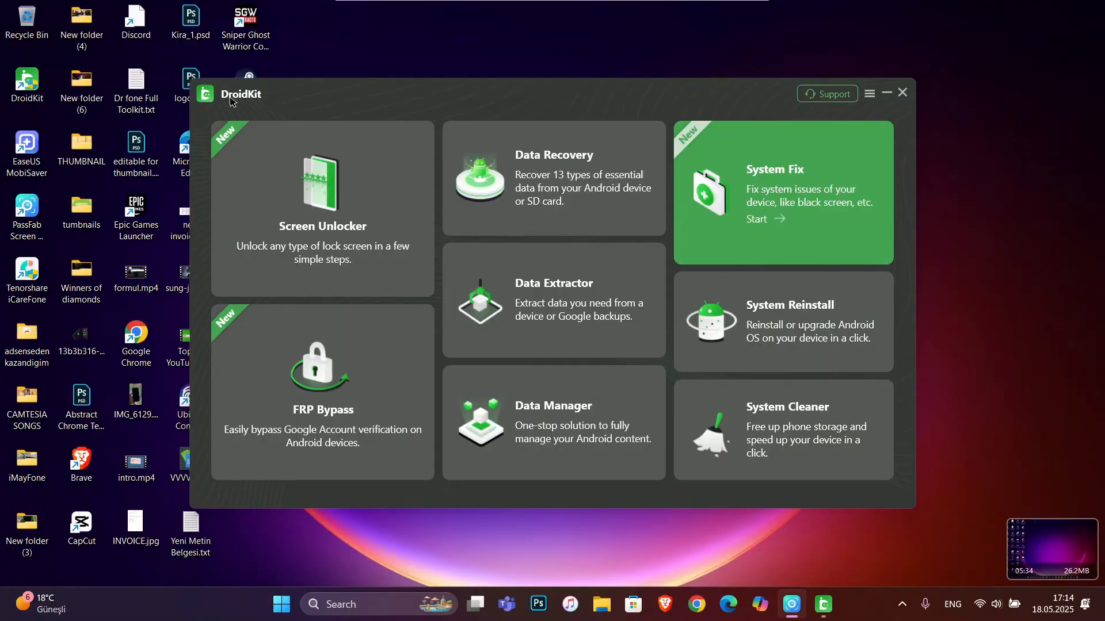
mouse_move(414, 95)
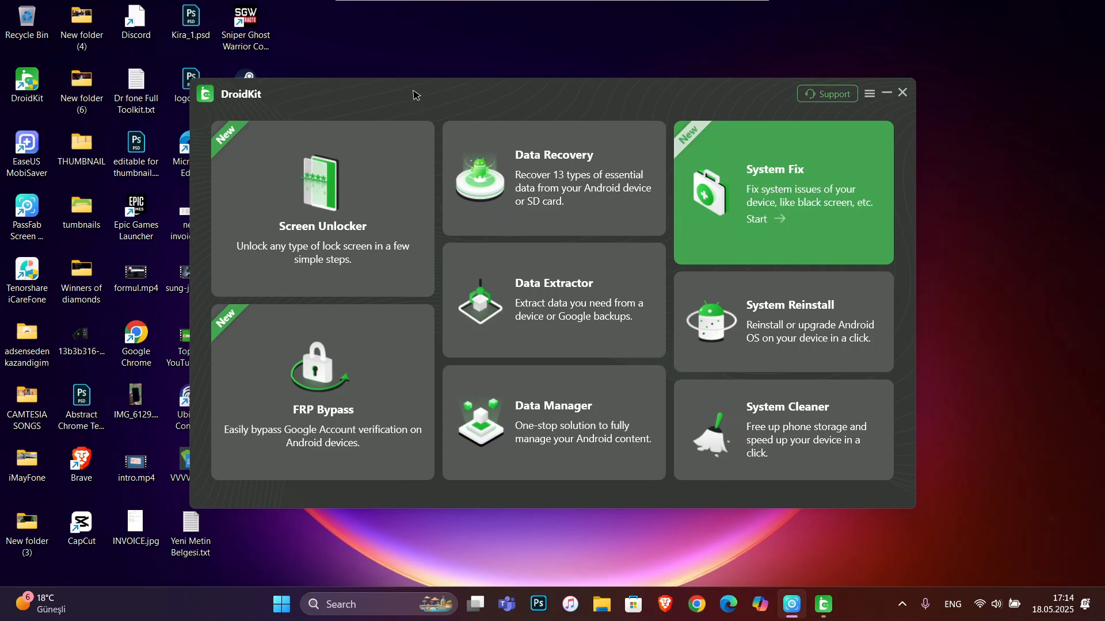
mouse_move(723, 201)
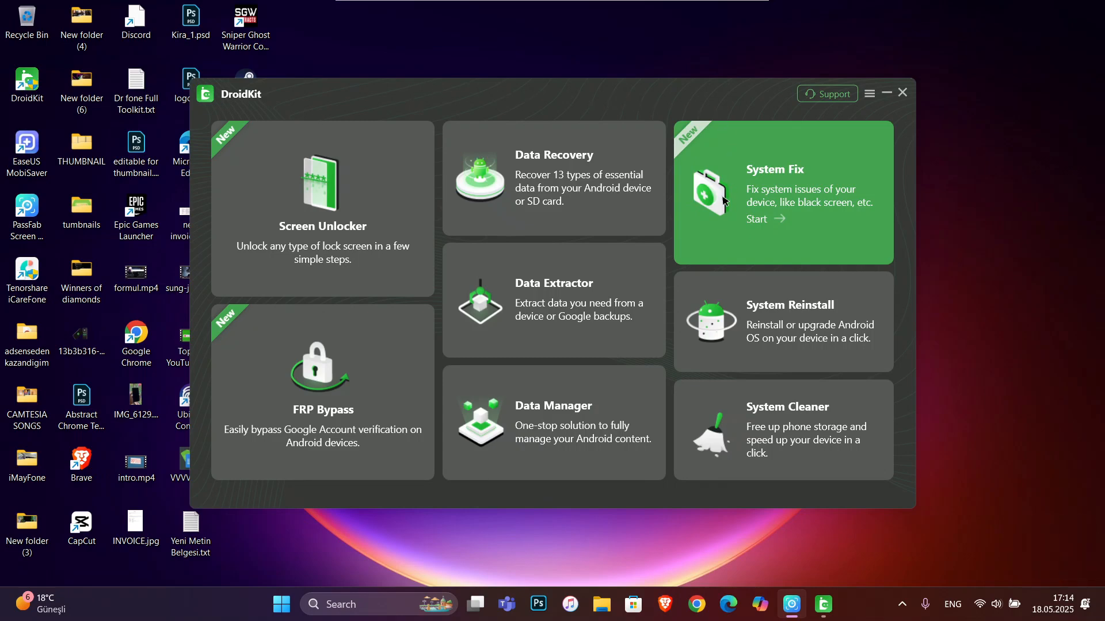
Launch the System Fix tool from the DroidKit home screen and start it.
left_click(762, 219)
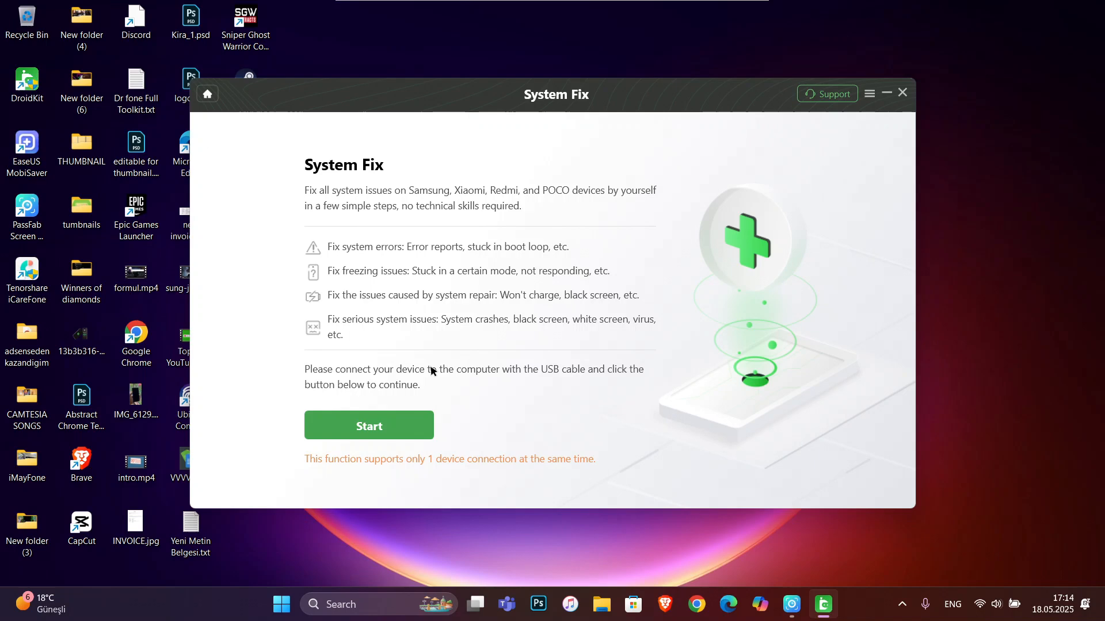
left_click(369, 425)
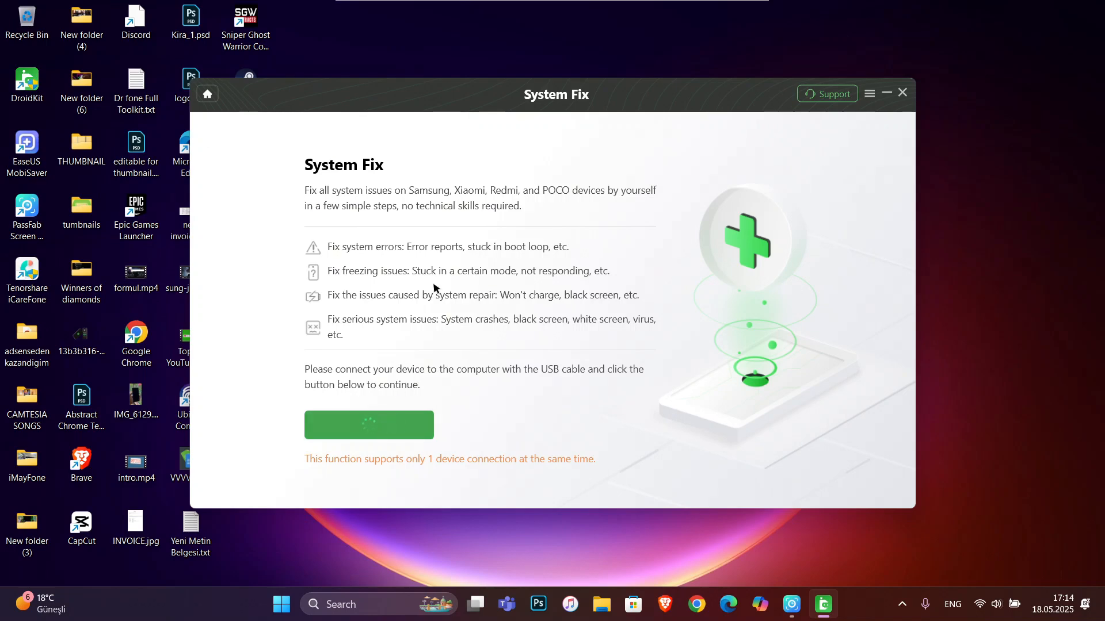
Begin the repair and confirm the Samsung phone is in Recovery Mode to reach the PDA code step.
left_click(369, 425)
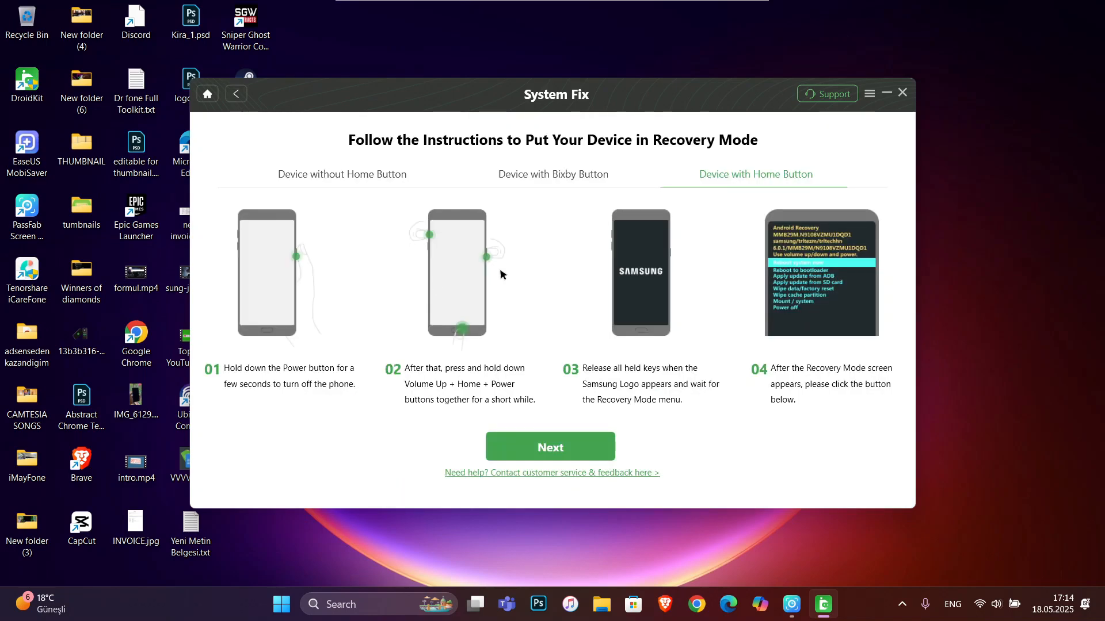
mouse_move(309, 283)
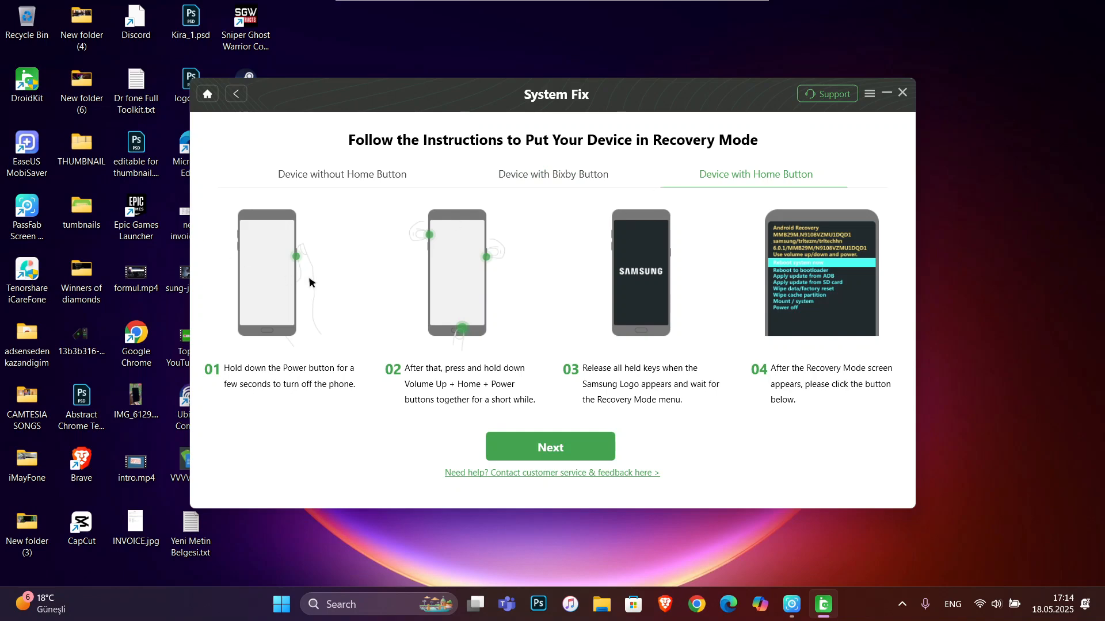
mouse_move(789, 266)
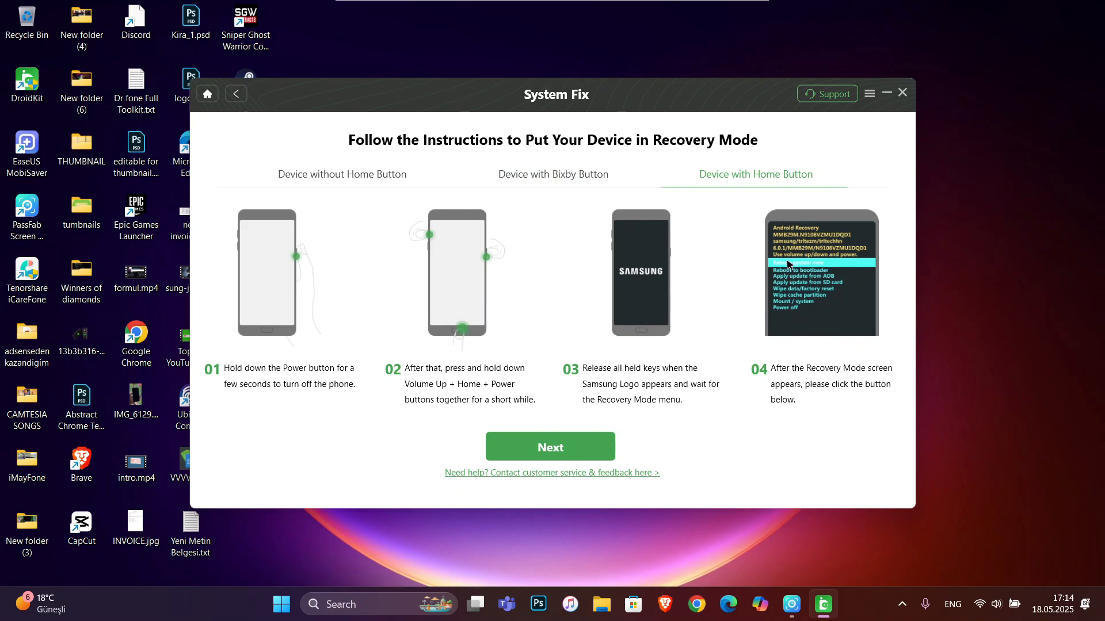
mouse_move(600, 451)
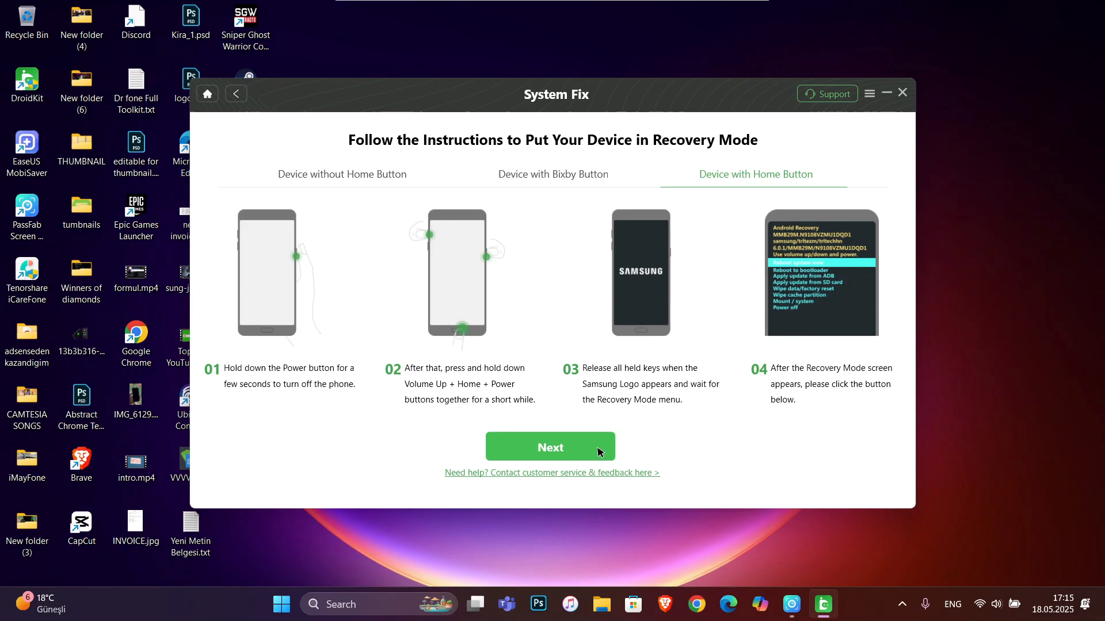
left_click(550, 447)
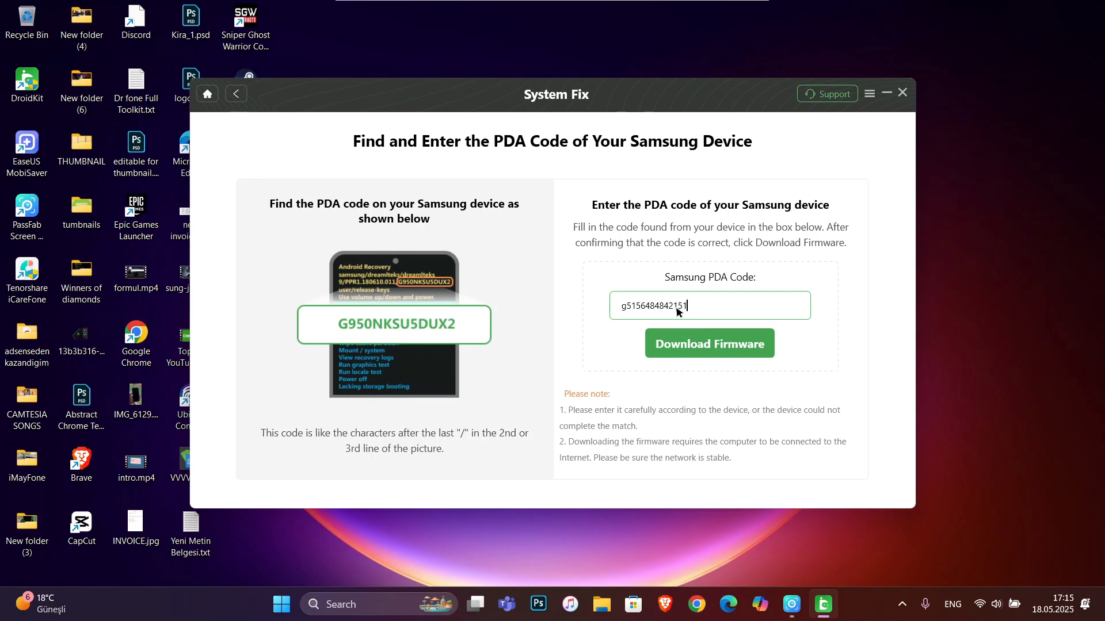
Request firmware for the PDA code, then add the firmware downloaded from samfw.com when none matches.
left_click(709, 344)
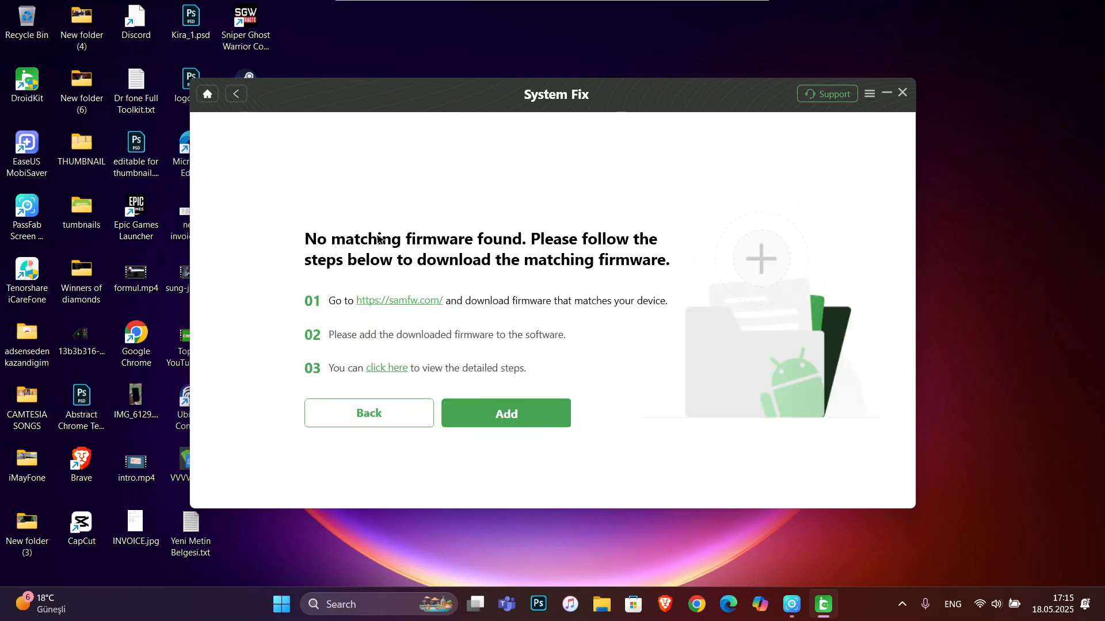
mouse_move(435, 315)
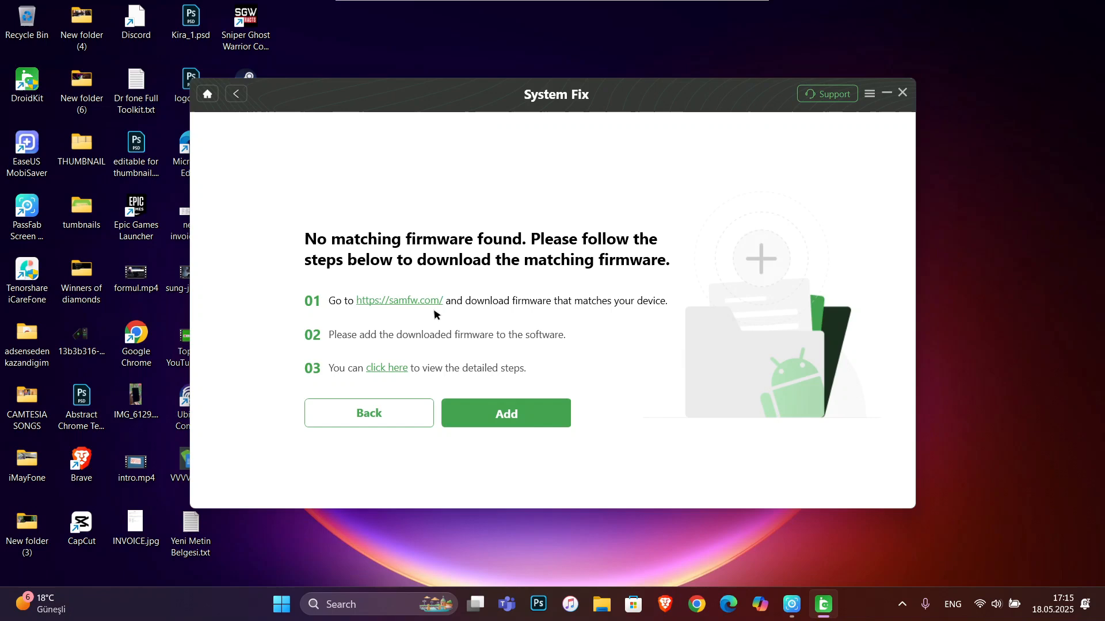
mouse_move(404, 308)
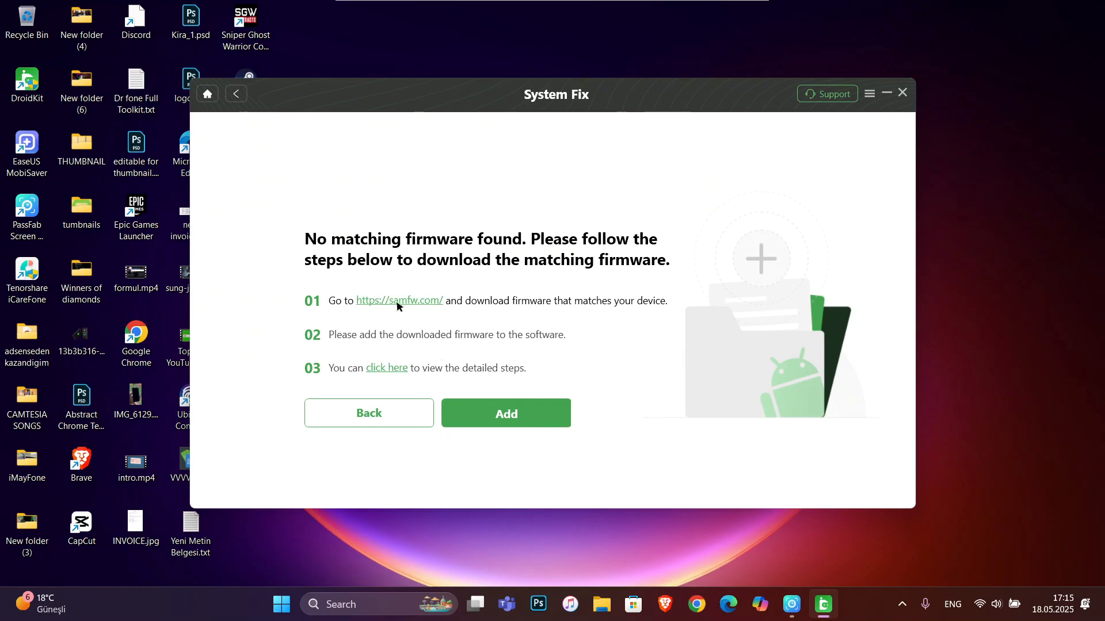
left_click(505, 413)
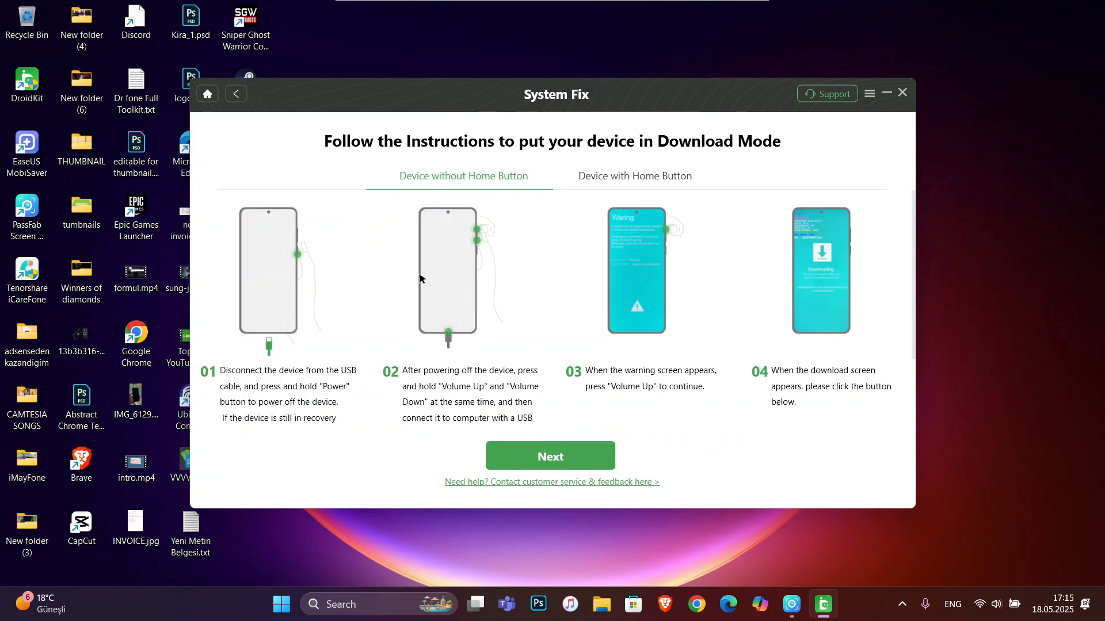
mouse_move(780, 281)
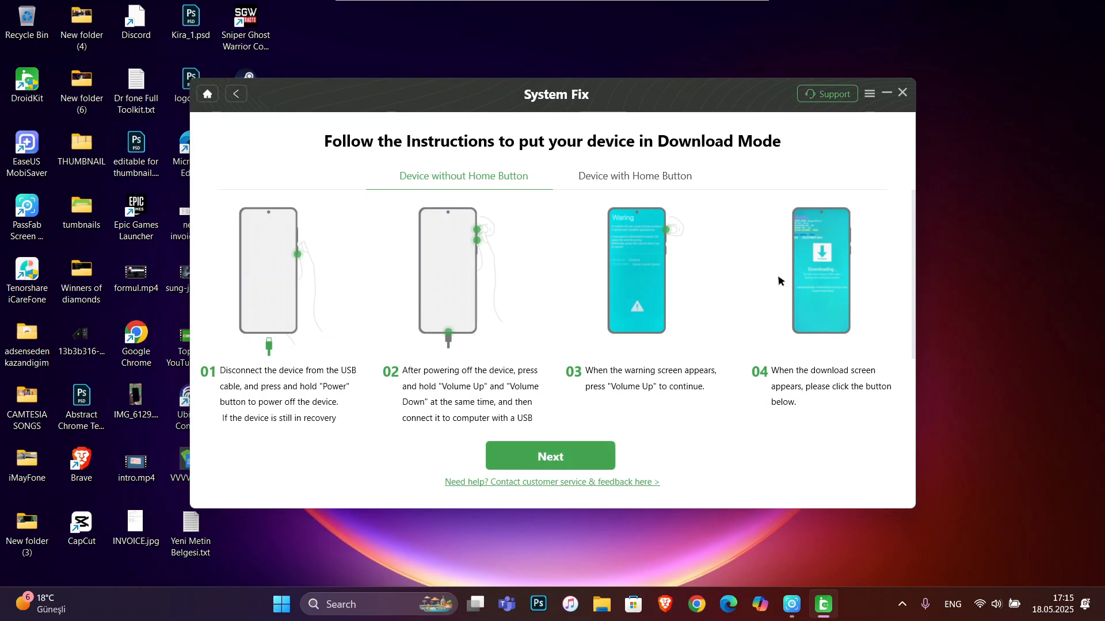
mouse_move(550, 456)
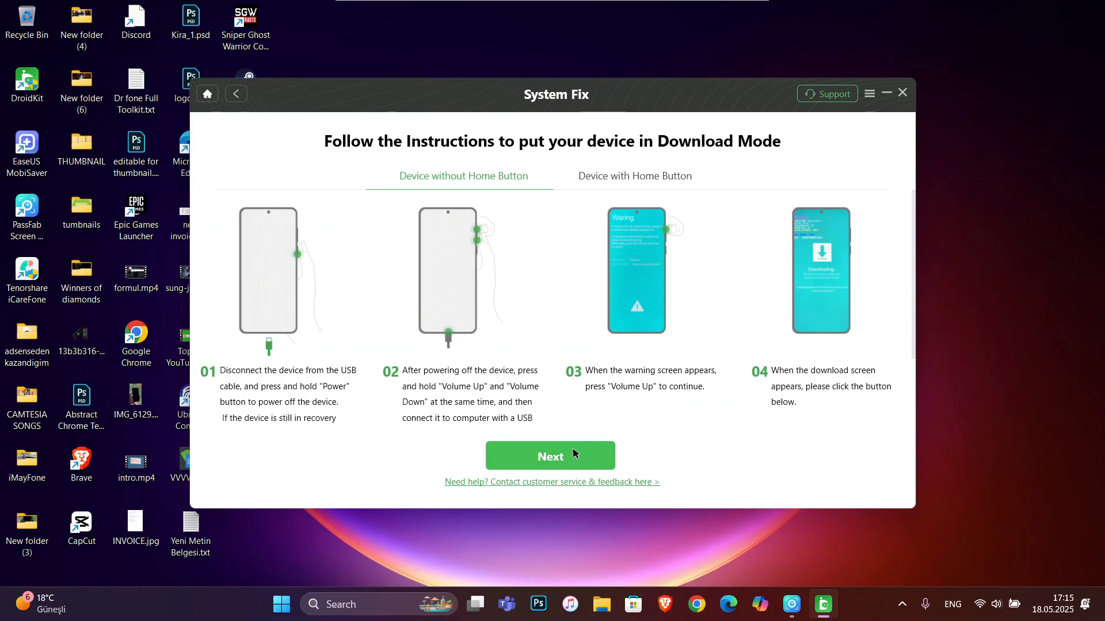
Confirm the phone is in Download Mode so the firmware flashes.
left_click(550, 456)
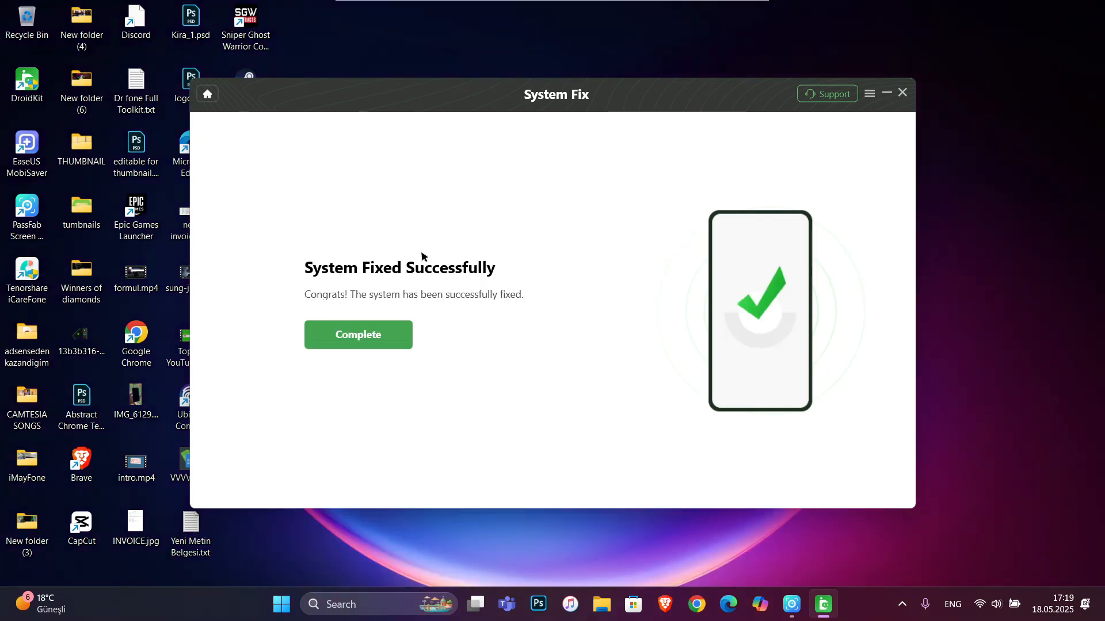
mouse_move(352, 309)
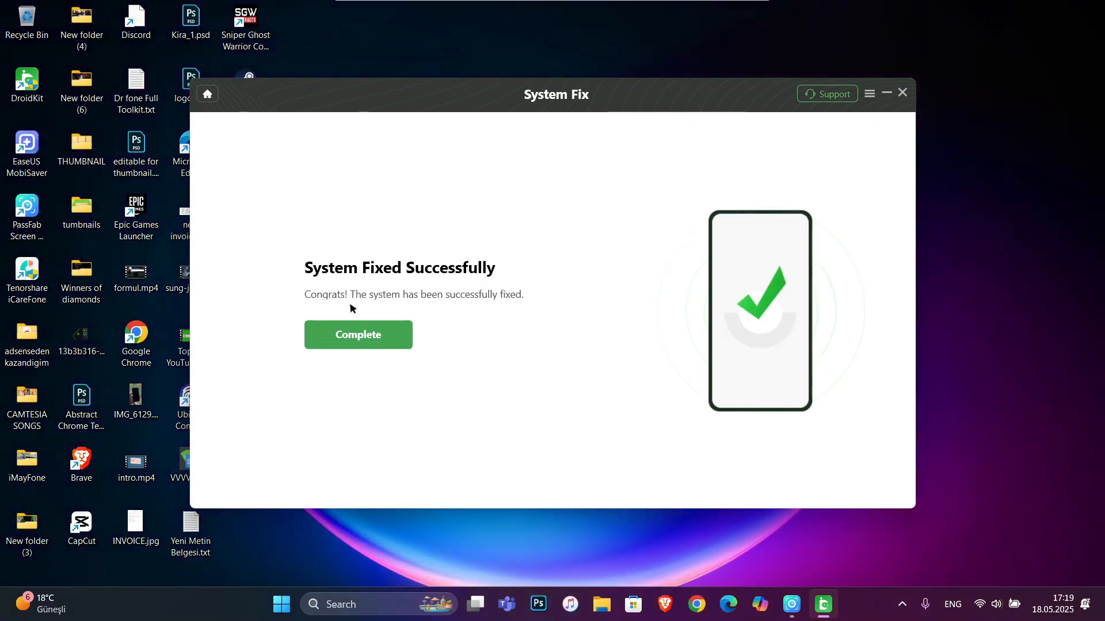
Complete the repair on the 'System Fixed Successfully' screen.
left_click(357, 335)
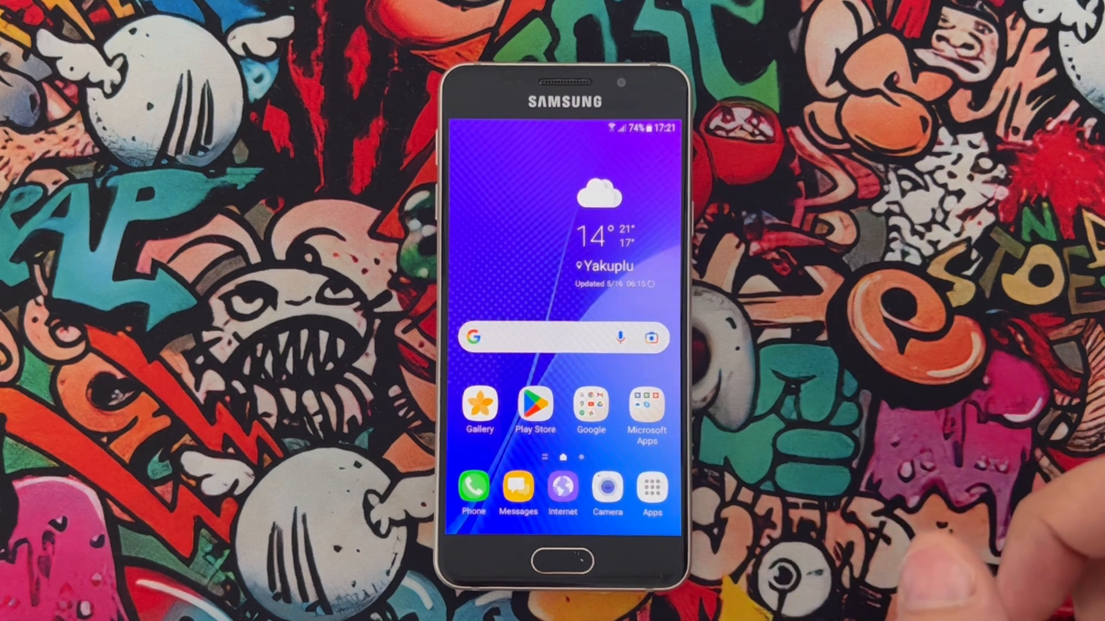
Bring up the app drawer on the rebooted phone's home screen.
left_click(651, 487)
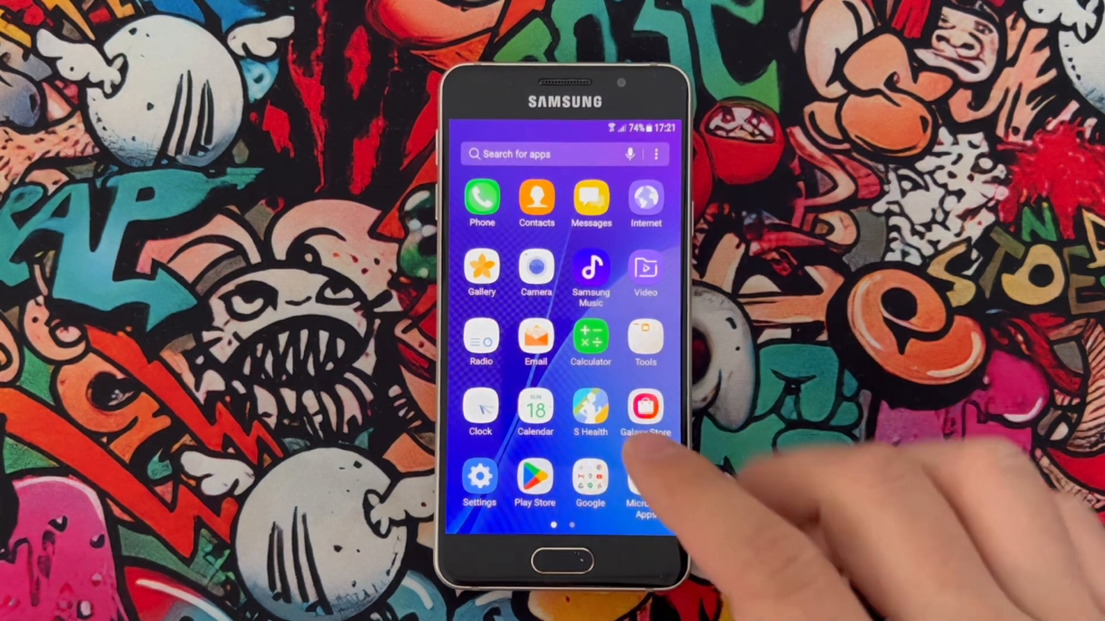